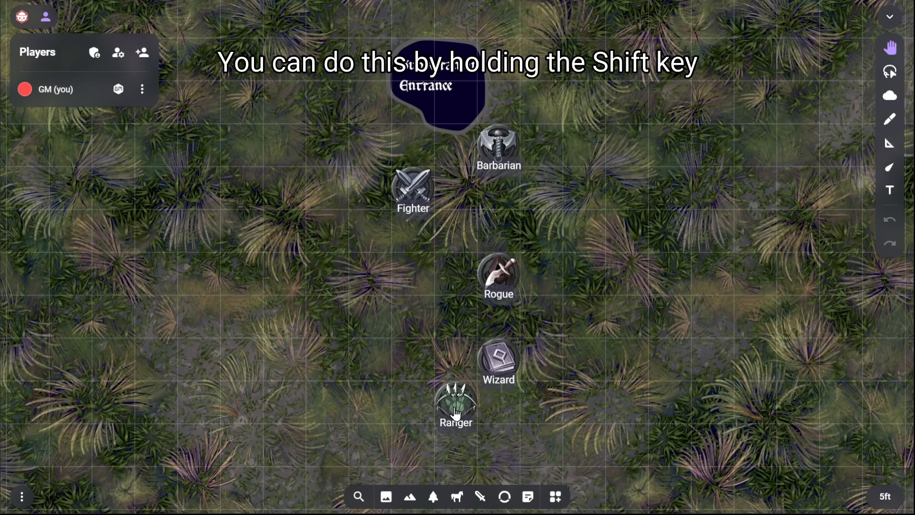
# - Select the party tokens (starting with the Fighter) as one group for prefab creation
pyautogui.click(499, 361)
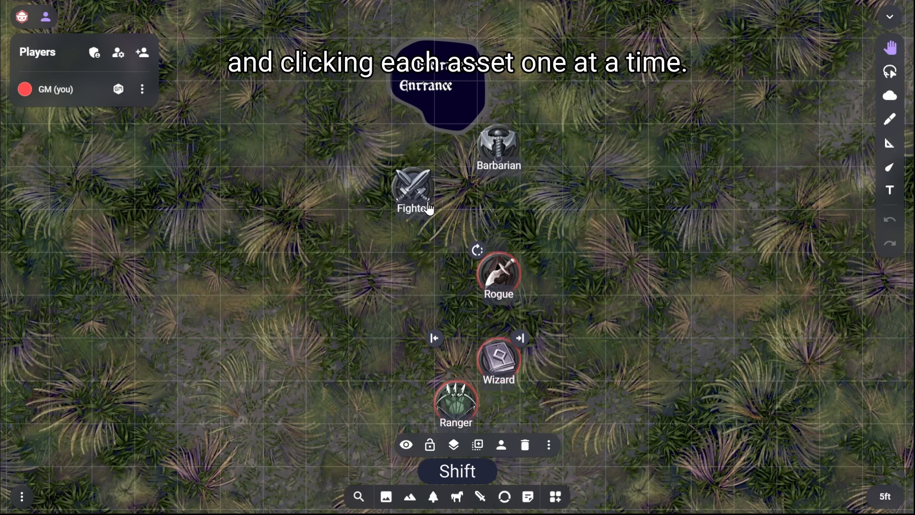
pyautogui.click(498, 148)
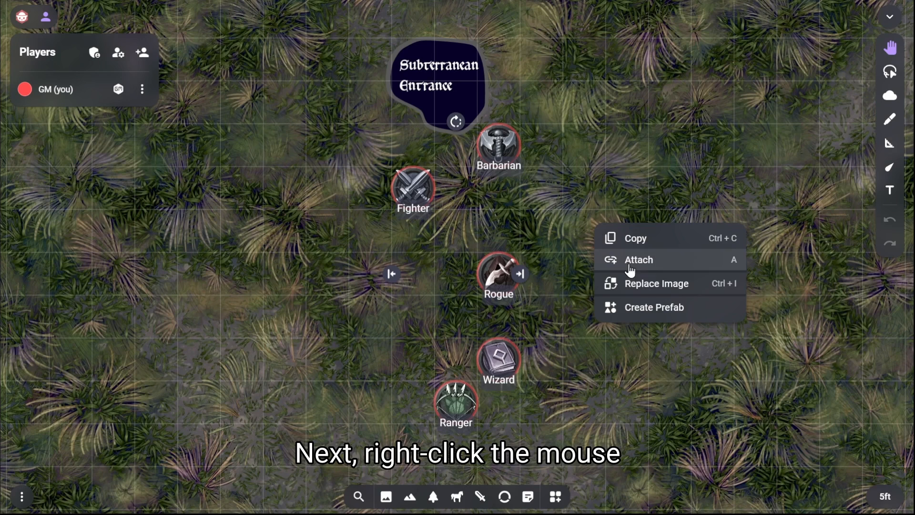
pyautogui.moveTo(694, 315)
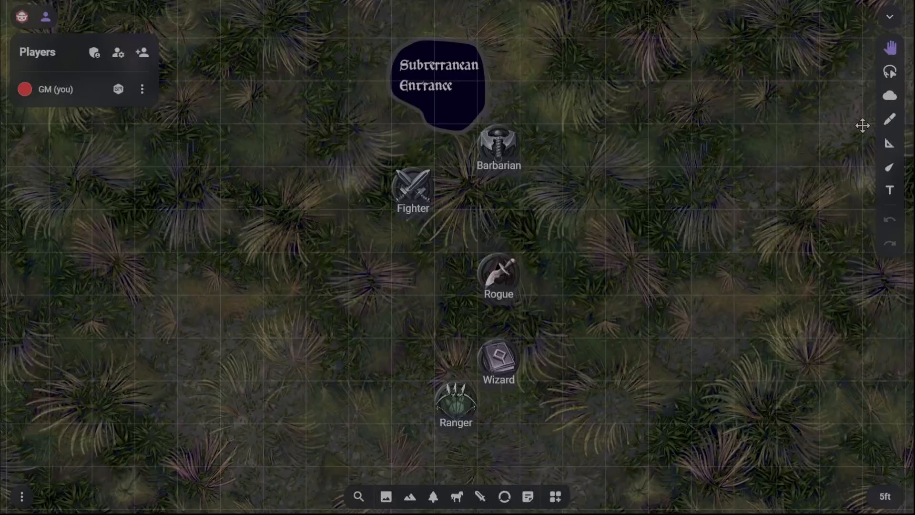
pyautogui.click(889, 73)
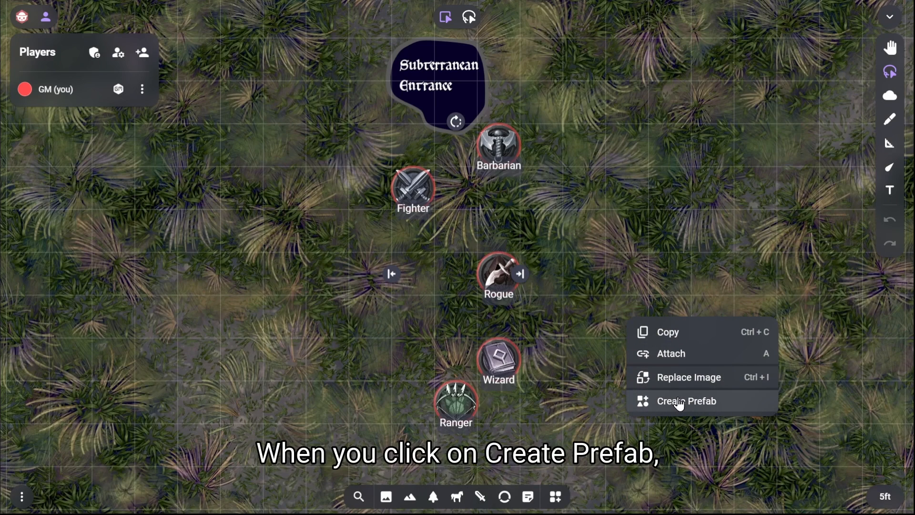
# - Create a prefab from the grouped tokens named 'The party'
pyautogui.click(687, 402)
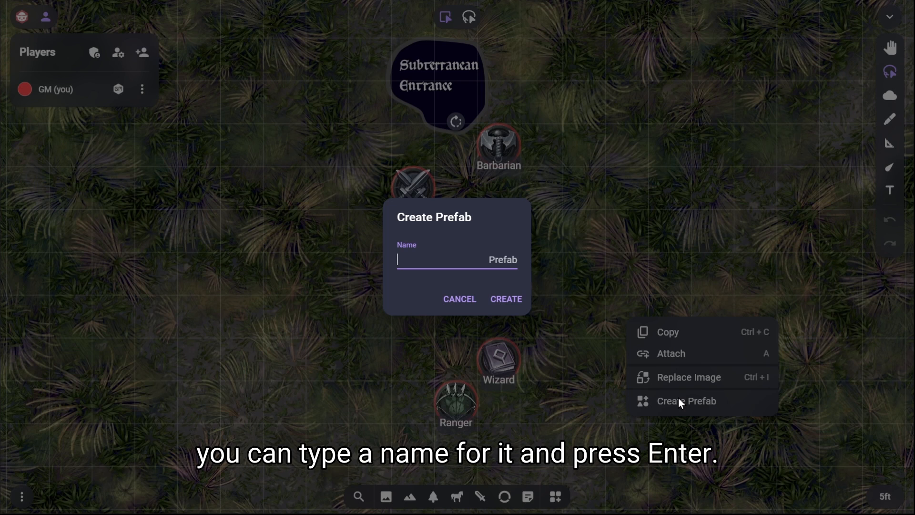
pyautogui.write('The par')
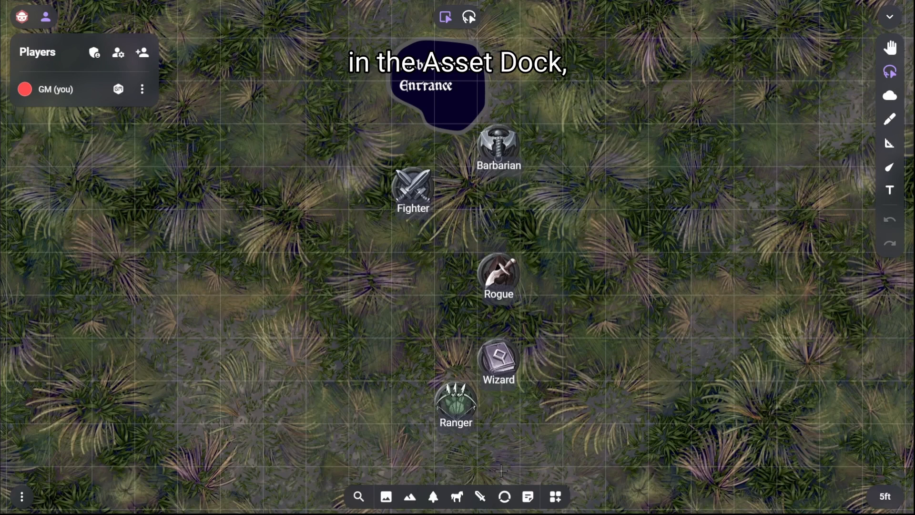
# - Show the saved scenes tray to pick the stone-tile scene
pyautogui.click(386, 497)
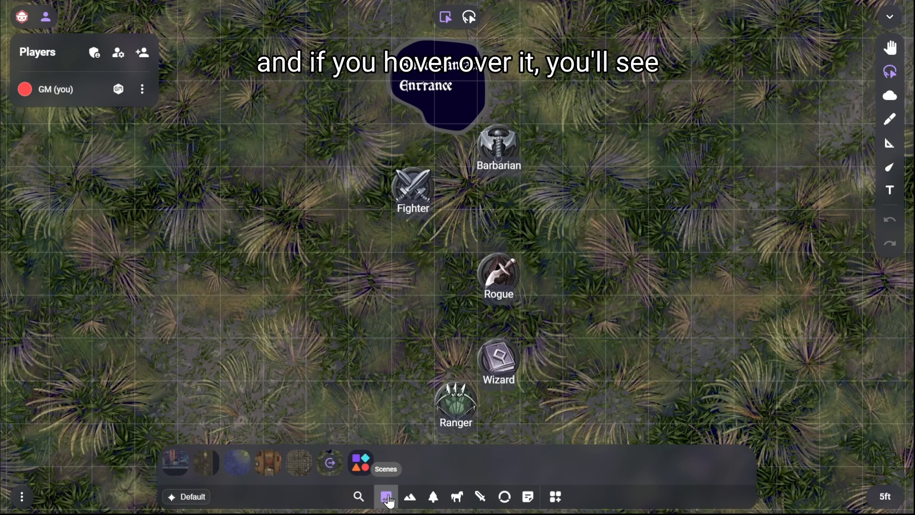
pyautogui.moveTo(360, 462)
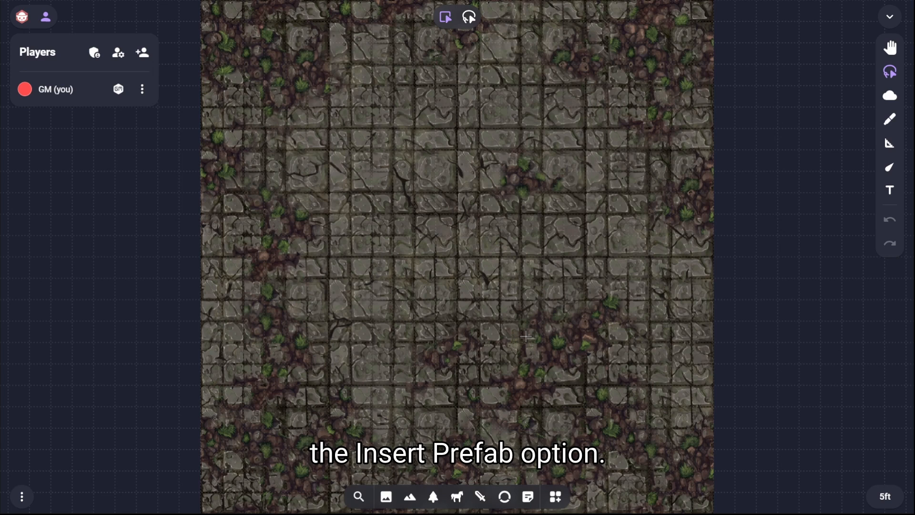
pyautogui.moveTo(527, 343)
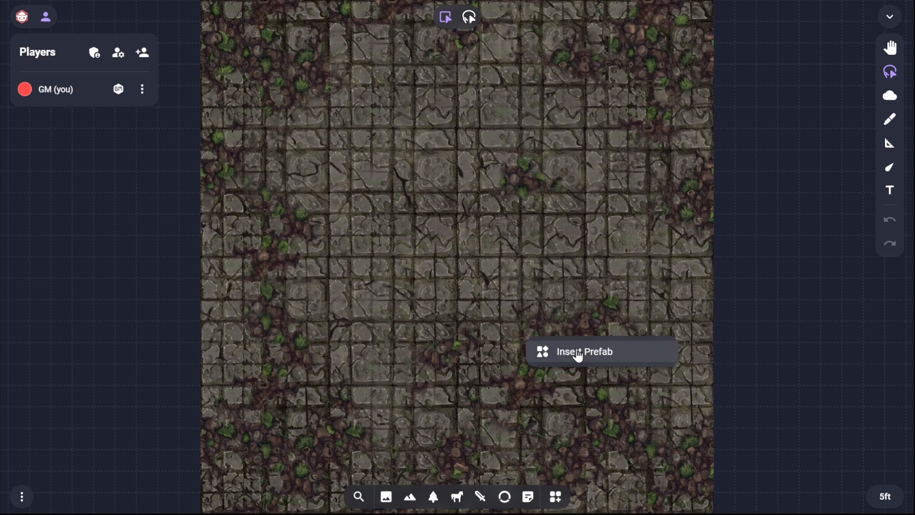
# - Insert The party Prefab from scene storage onto the map
pyautogui.click(585, 351)
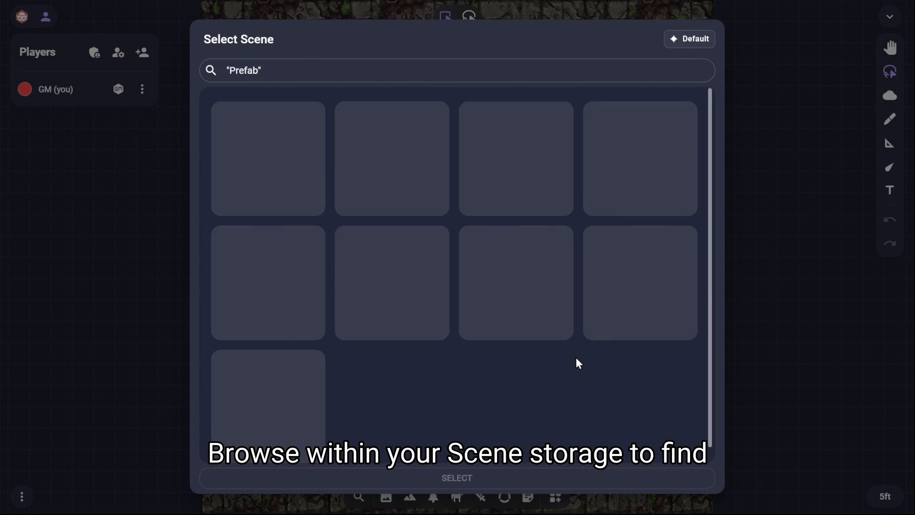
pyautogui.click(268, 159)
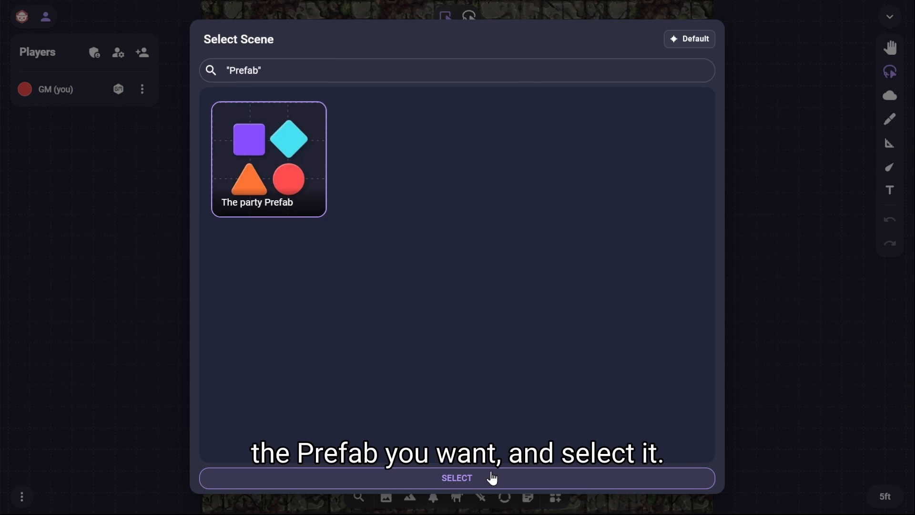
pyautogui.click(457, 478)
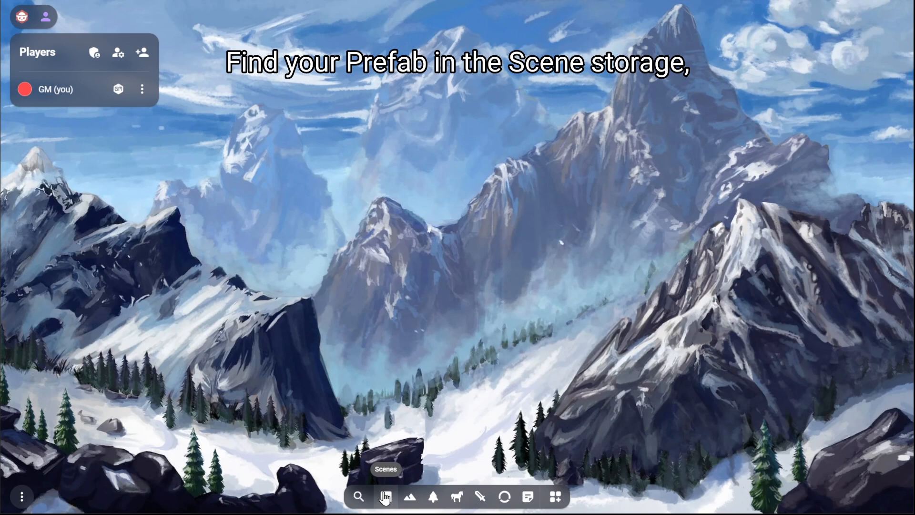
# - Open the party prefab as a scene and zoom out to see all five tokens
pyautogui.click(386, 496)
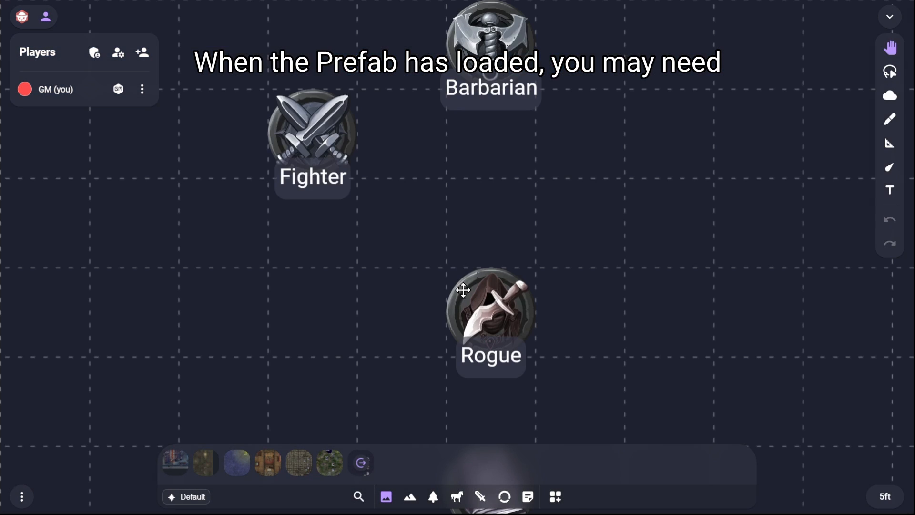
pyautogui.moveTo(571, 233)
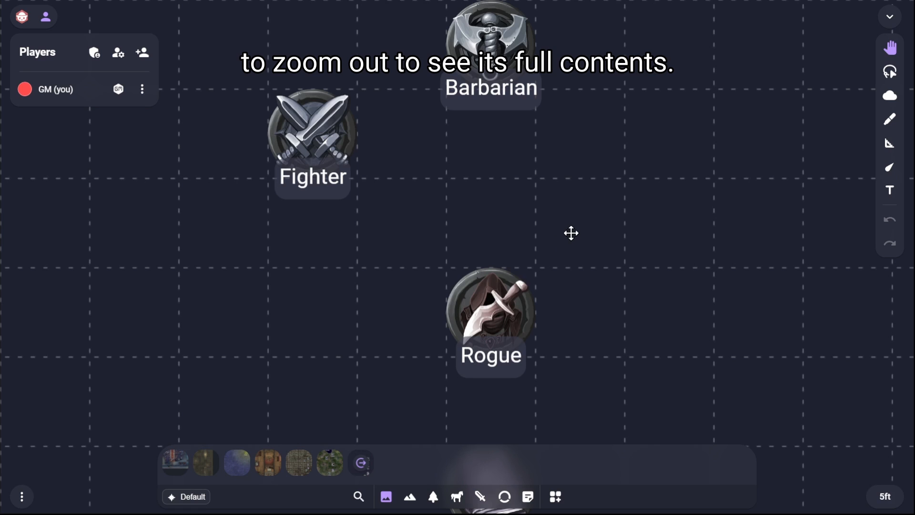
pyautogui.scroll(-3)
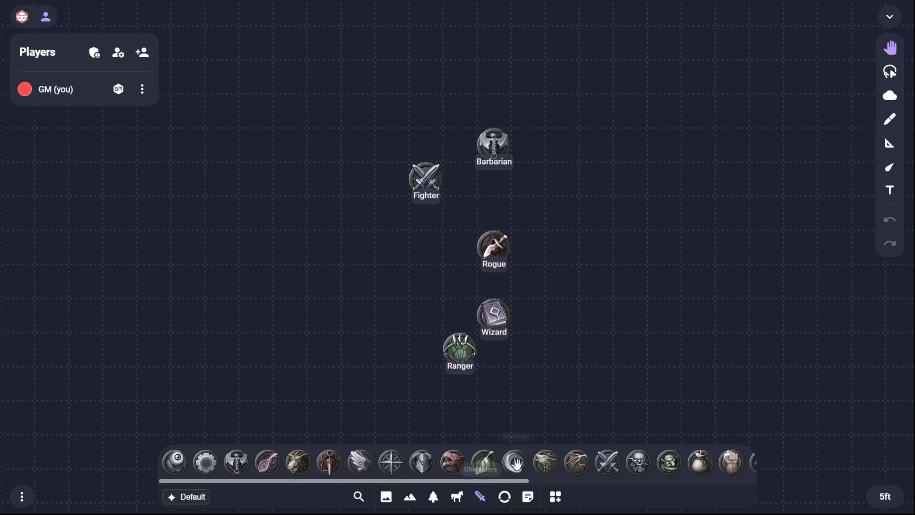
# - Lock the Barbarian token in place within the prefab and show the scenes strip
pyautogui.hscroll(3)
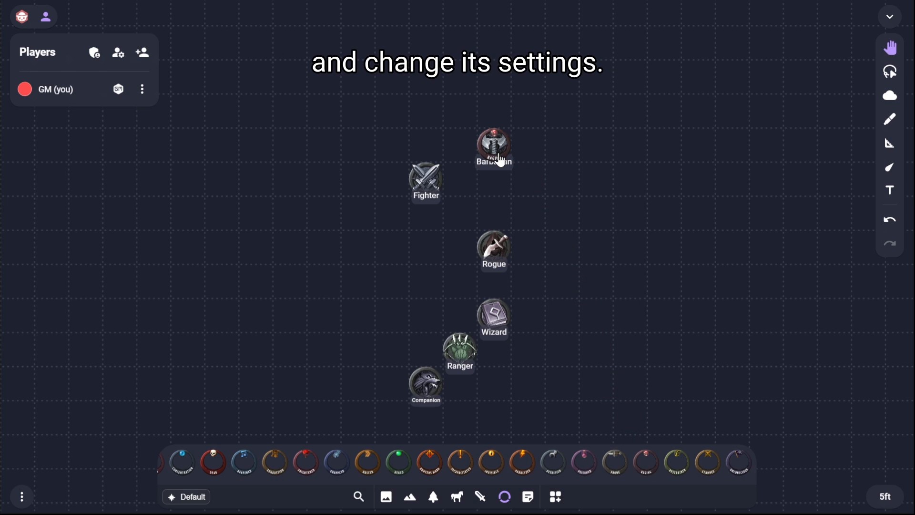
pyautogui.click(493, 146)
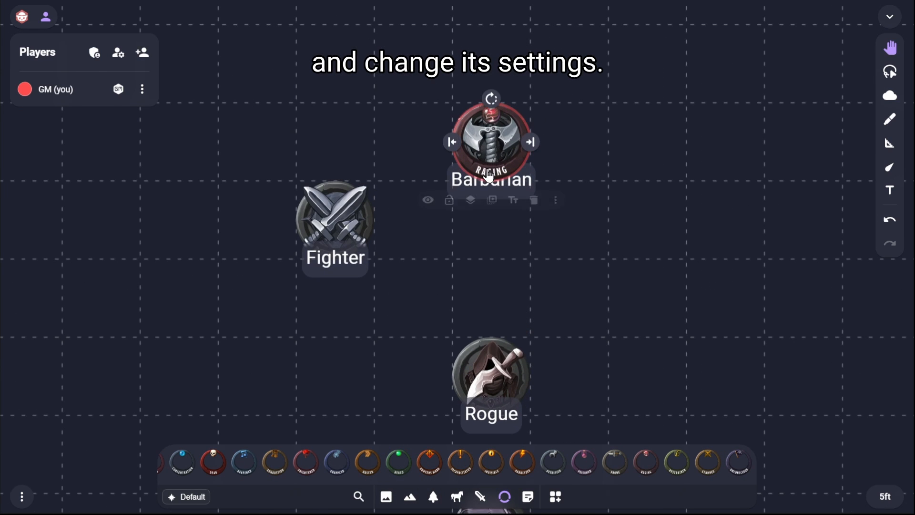
pyautogui.moveTo(443, 202)
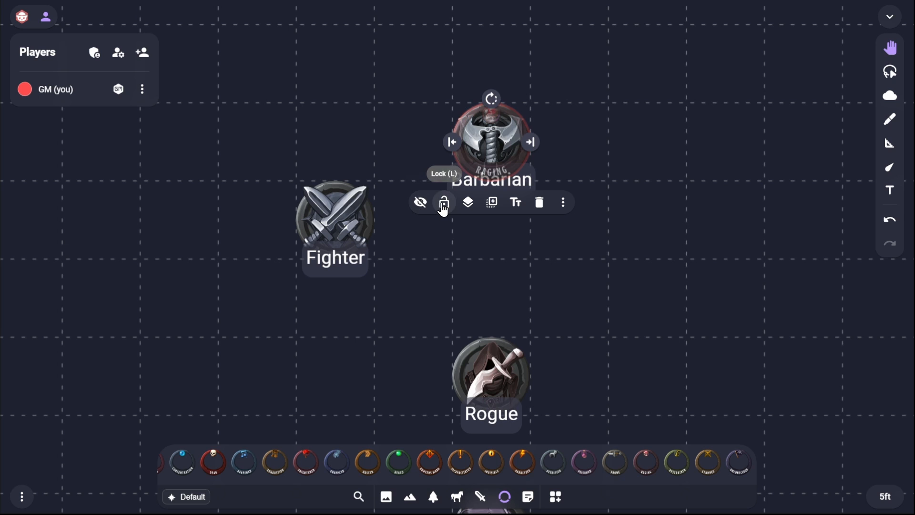
pyautogui.click(443, 202)
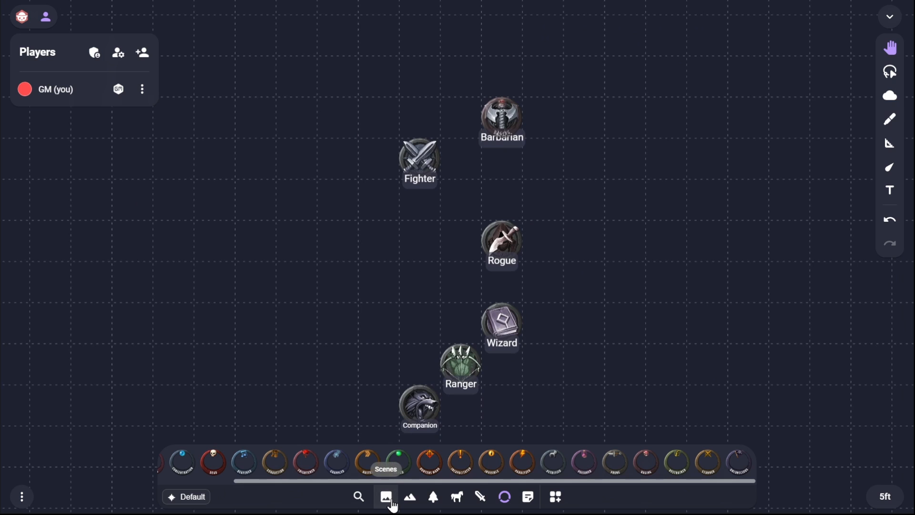
pyautogui.click(555, 497)
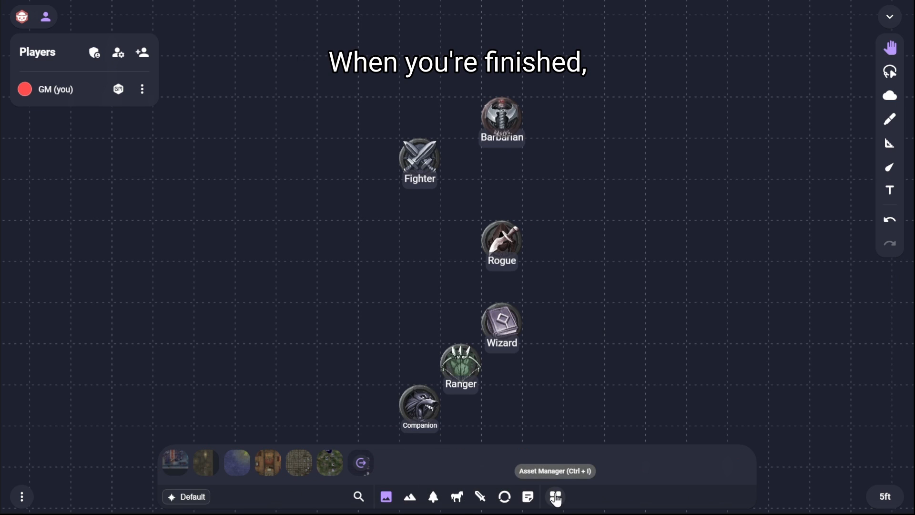
# - Close The party Prefab from the asset library, returning to the mountain scene
pyautogui.click(554, 497)
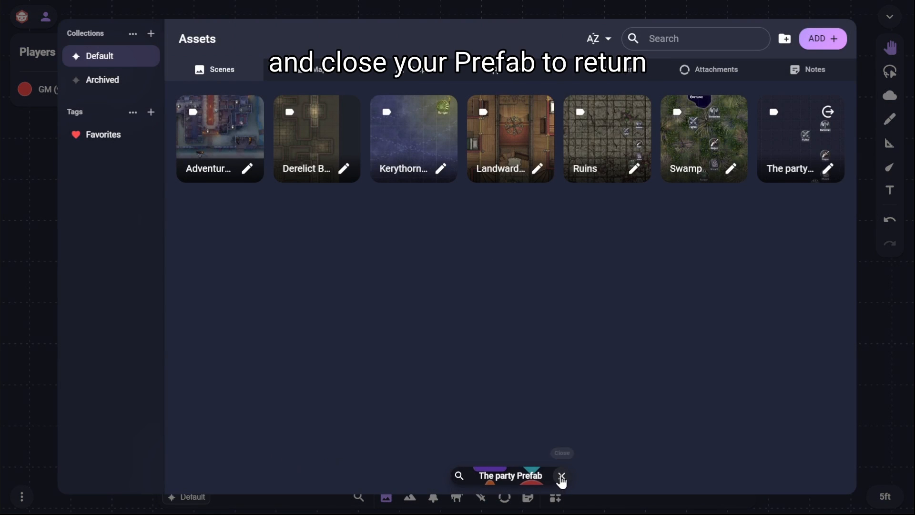
pyautogui.click(561, 475)
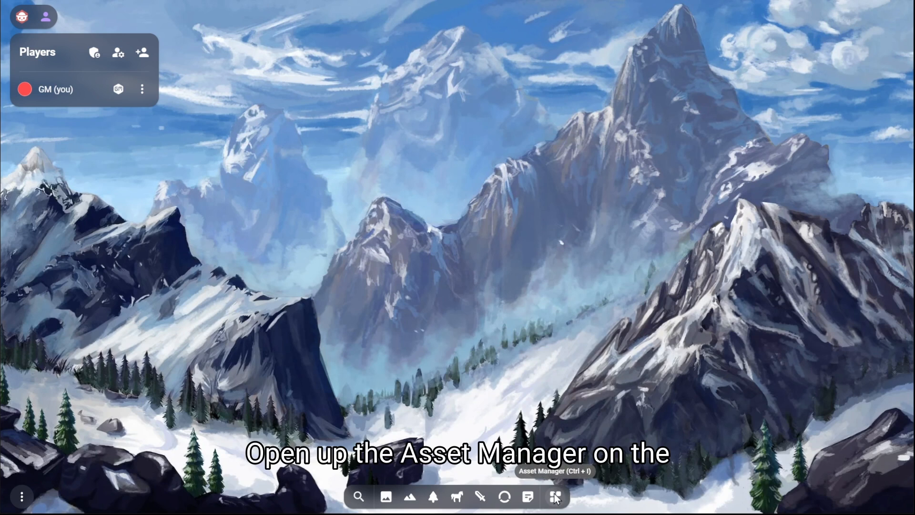
# - Open the asset library's scenes tab to duplicate the party prefab
pyautogui.click(554, 496)
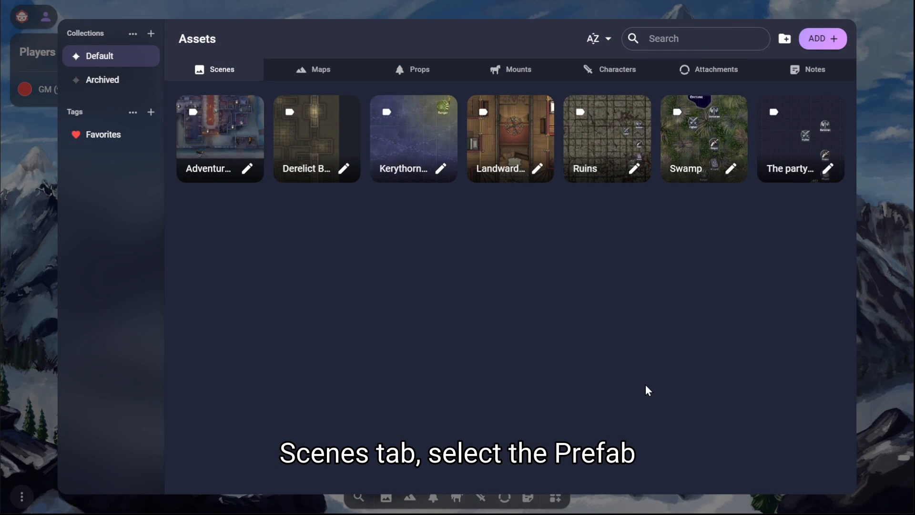
pyautogui.moveTo(814, 160)
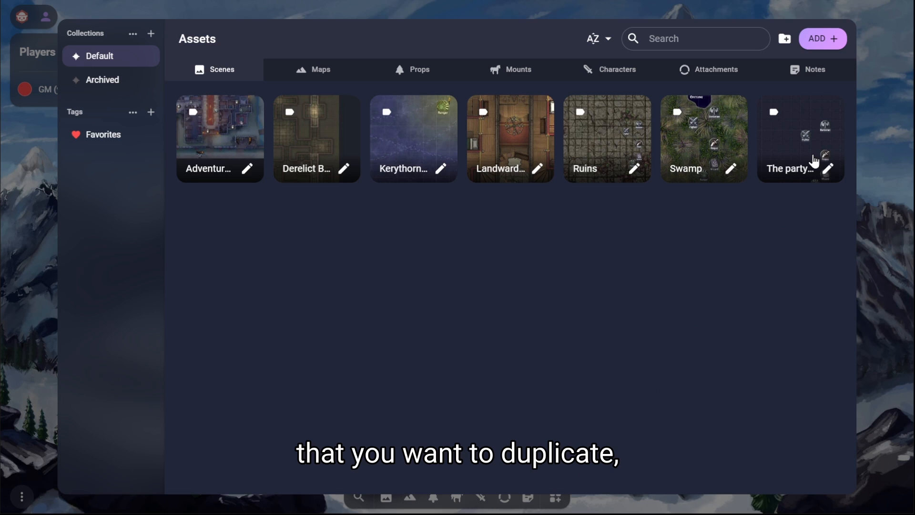
pyautogui.moveTo(800, 138)
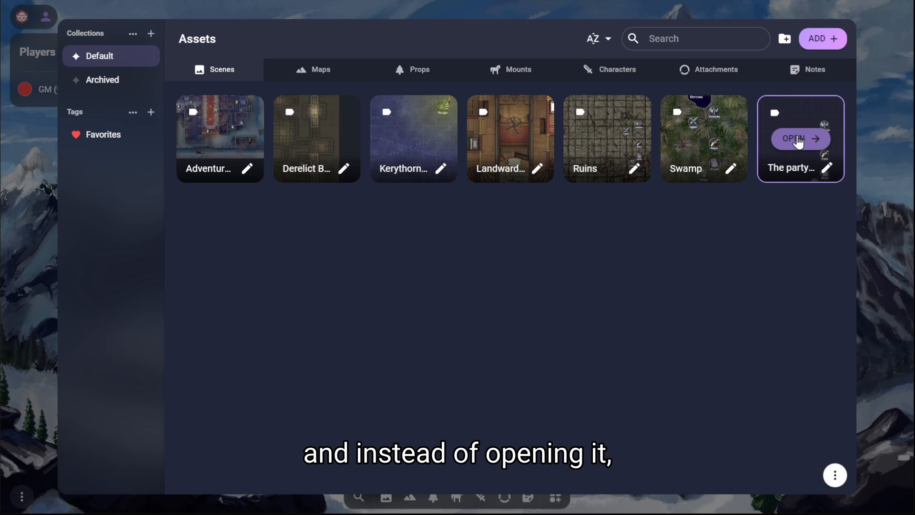
pyautogui.moveTo(800, 170)
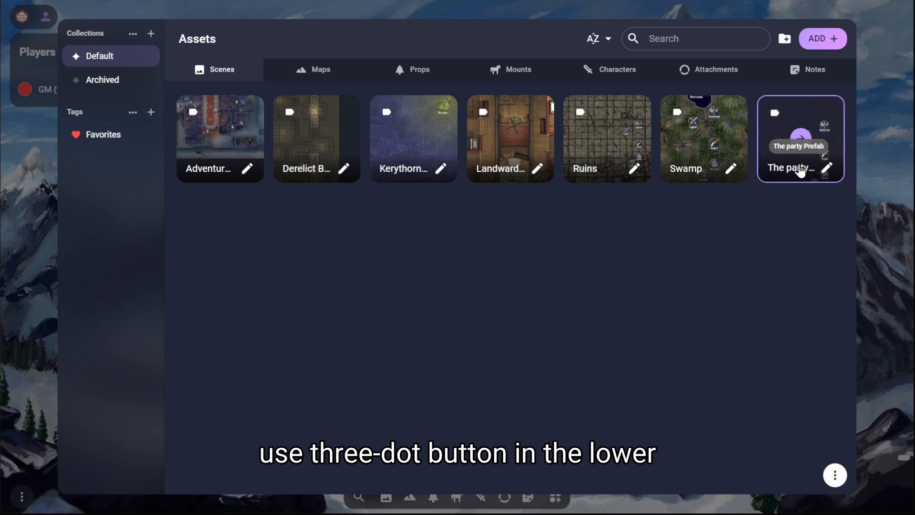
pyautogui.moveTo(834, 475)
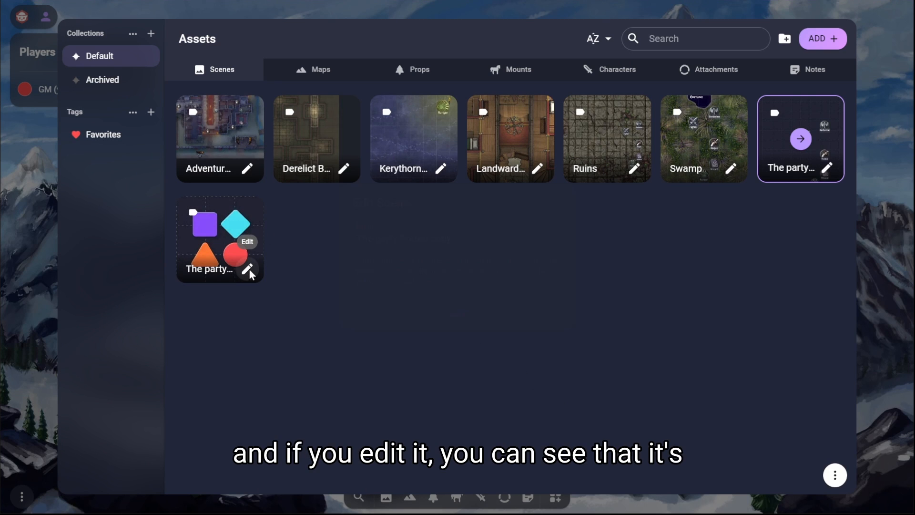
# - Rename the duplicate to 'The party Prefab backup' and save it
pyautogui.click(248, 268)
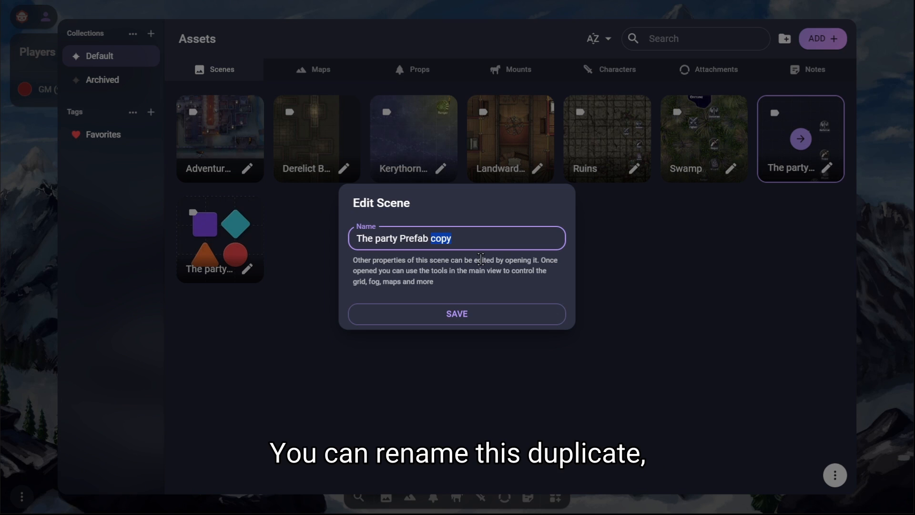
pyautogui.write('backu')
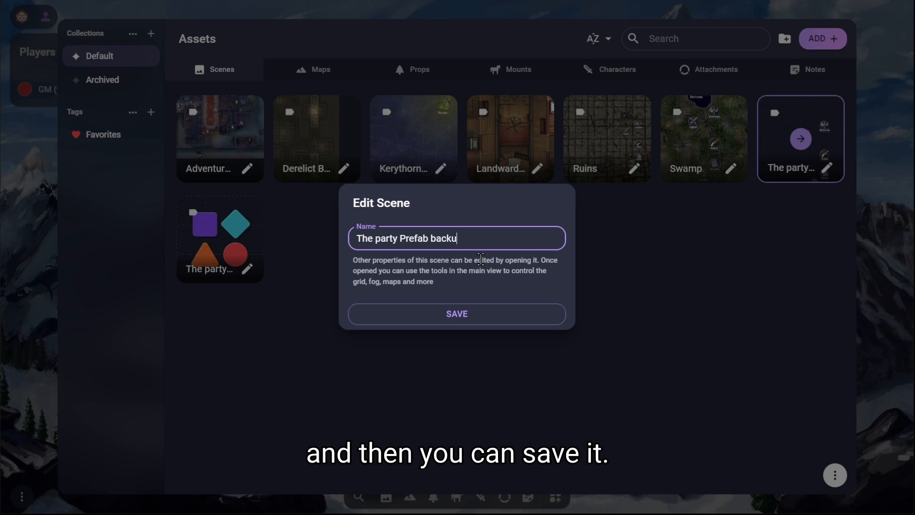
pyautogui.write('p')
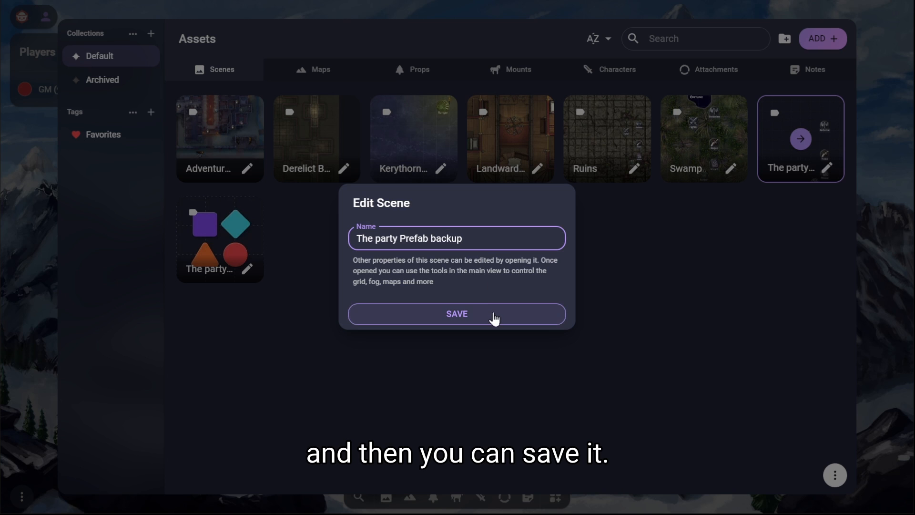
pyautogui.click(457, 314)
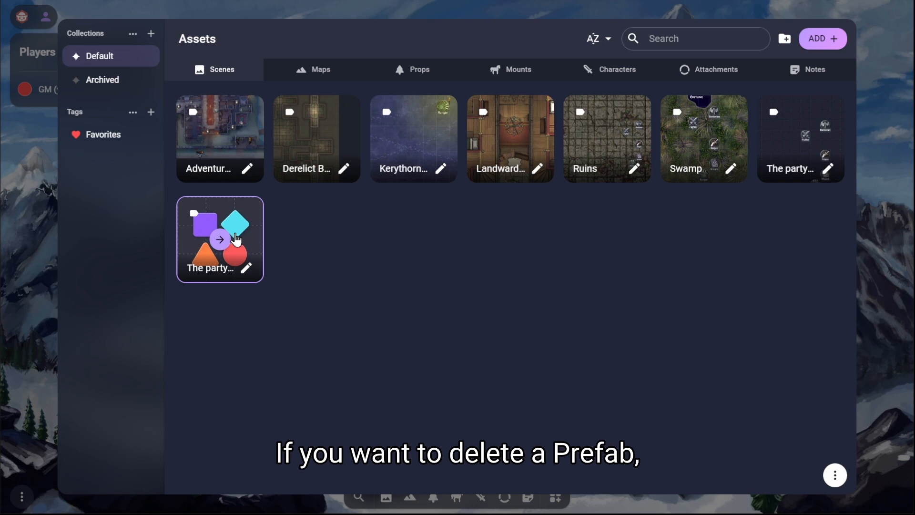
pyautogui.moveTo(835, 475)
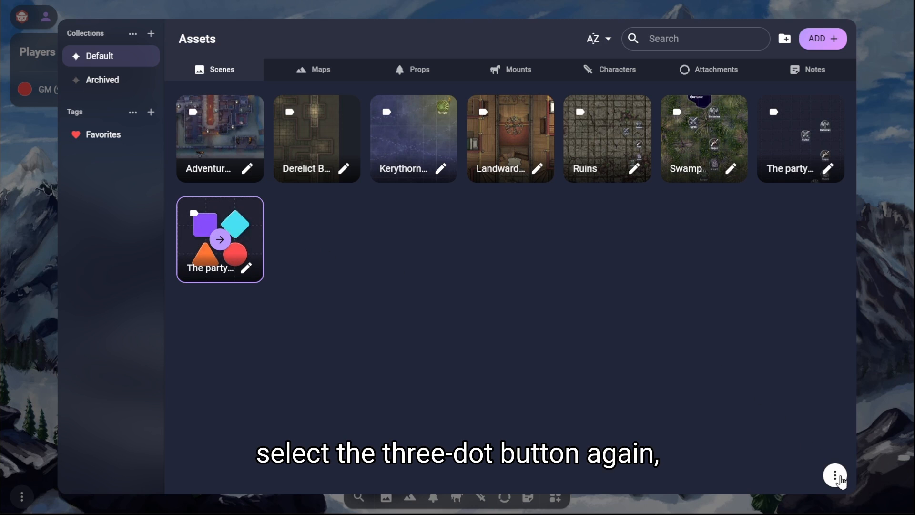
# - Choose Delete for the selected prefab, bringing up the cannot-be-undone warning
pyautogui.click(834, 475)
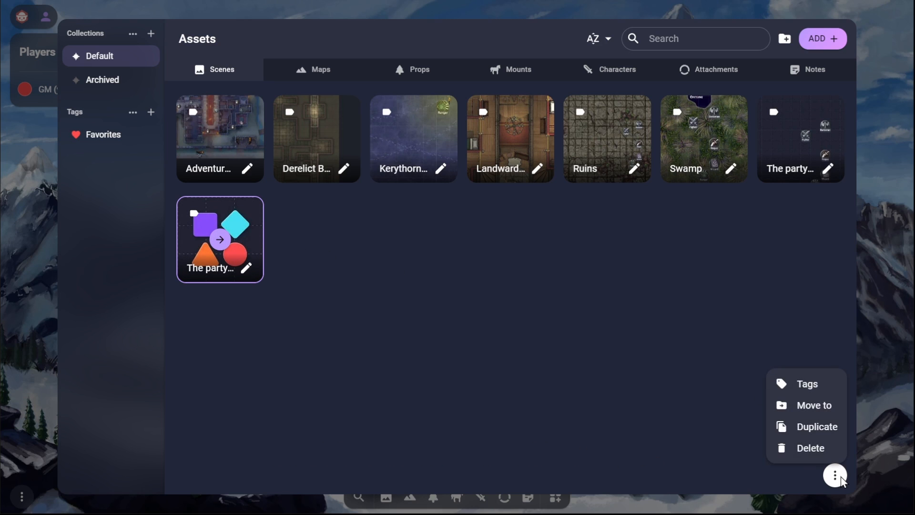
pyautogui.moveTo(810, 448)
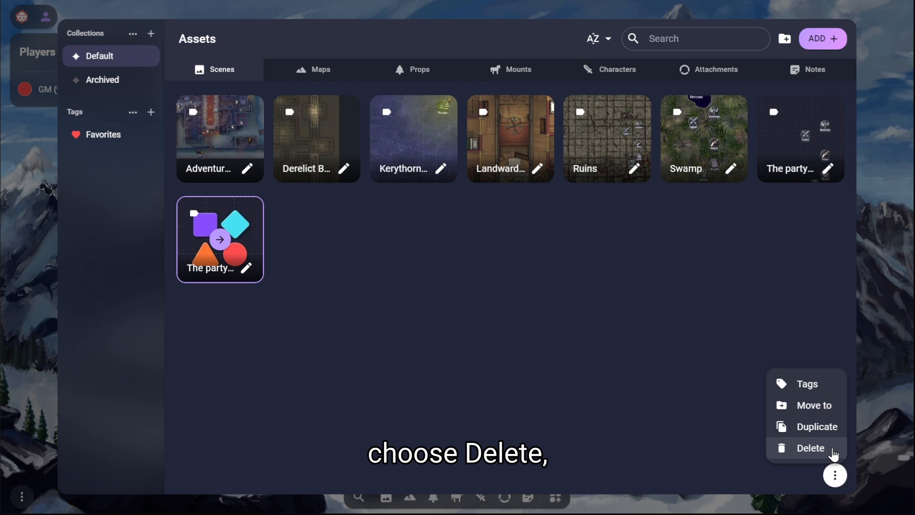
pyautogui.click(810, 448)
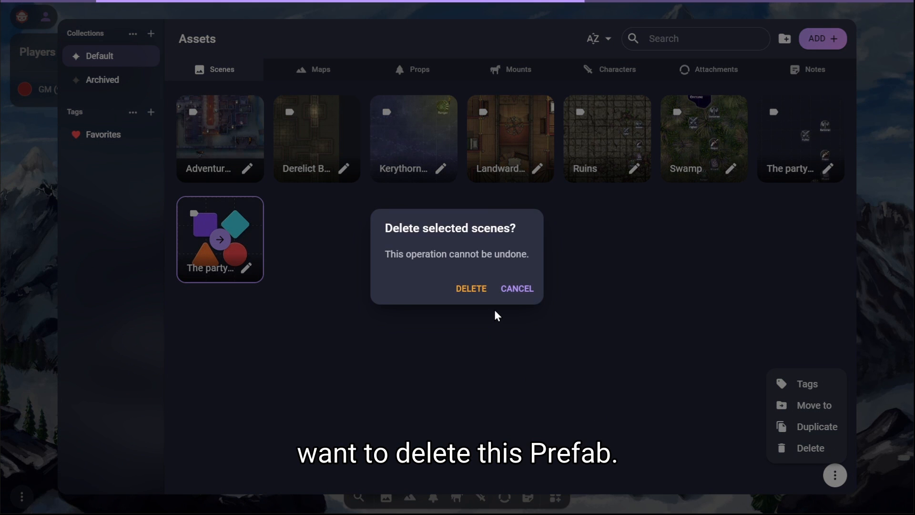
pyautogui.moveTo(471, 288)
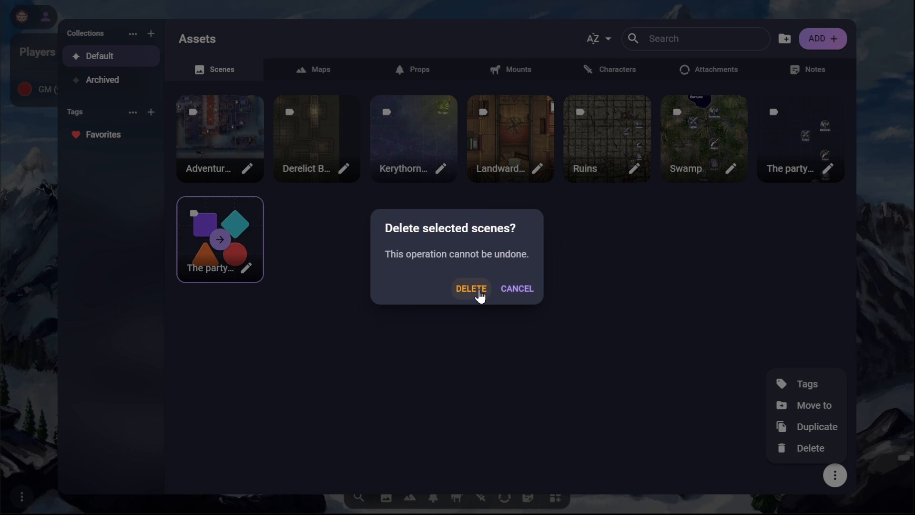